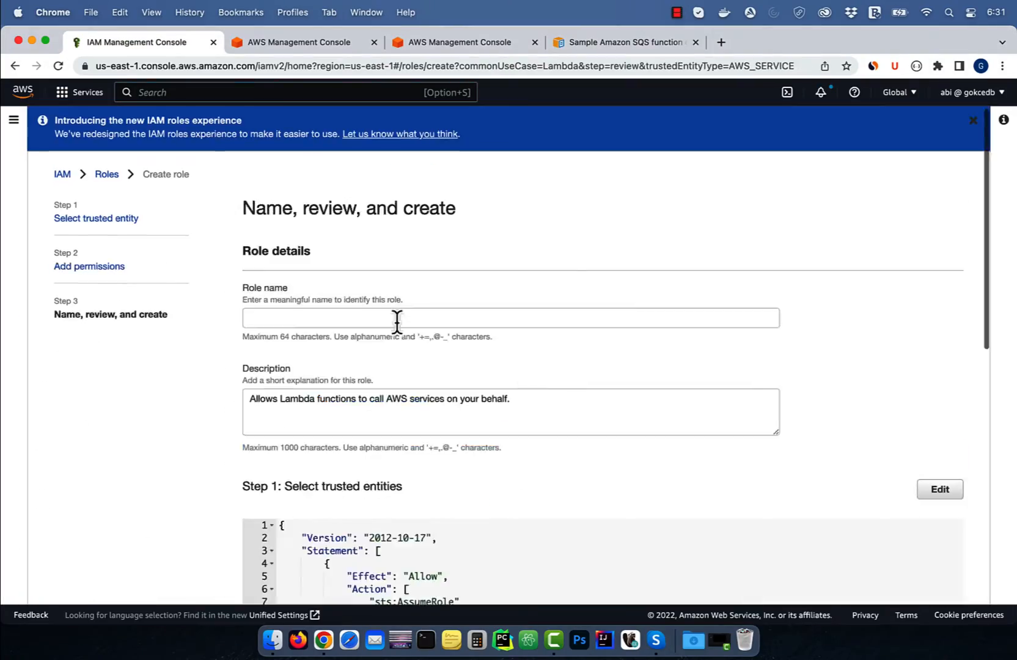
# Step: Glance over the finished IAM role, Lambda code and SQS trigger, then return to Console Home
pyautogui.click(461, 42)
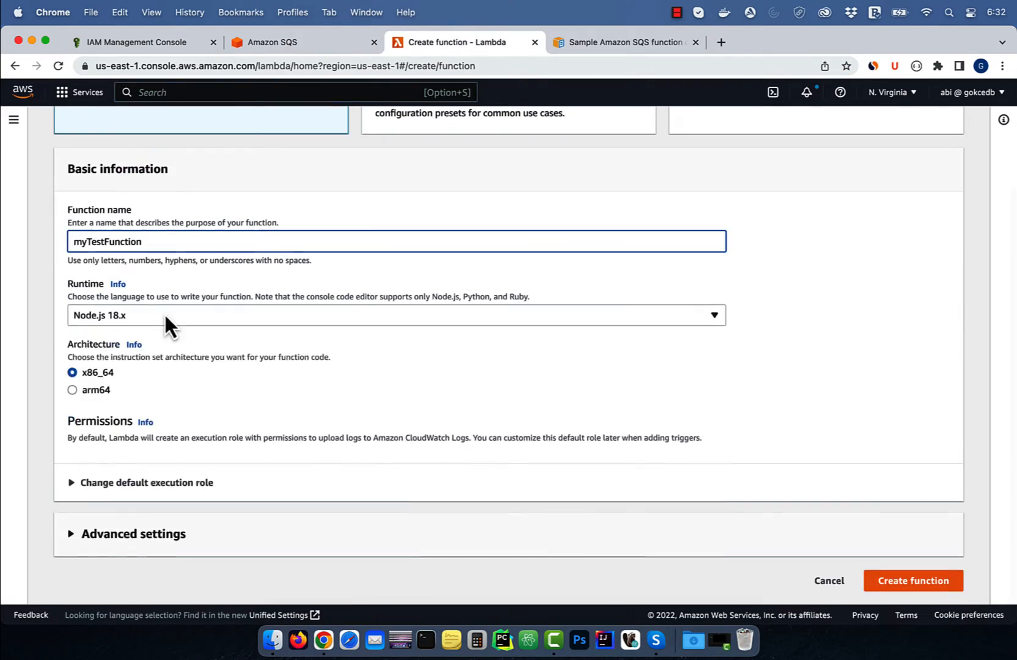
pyautogui.click(912, 581)
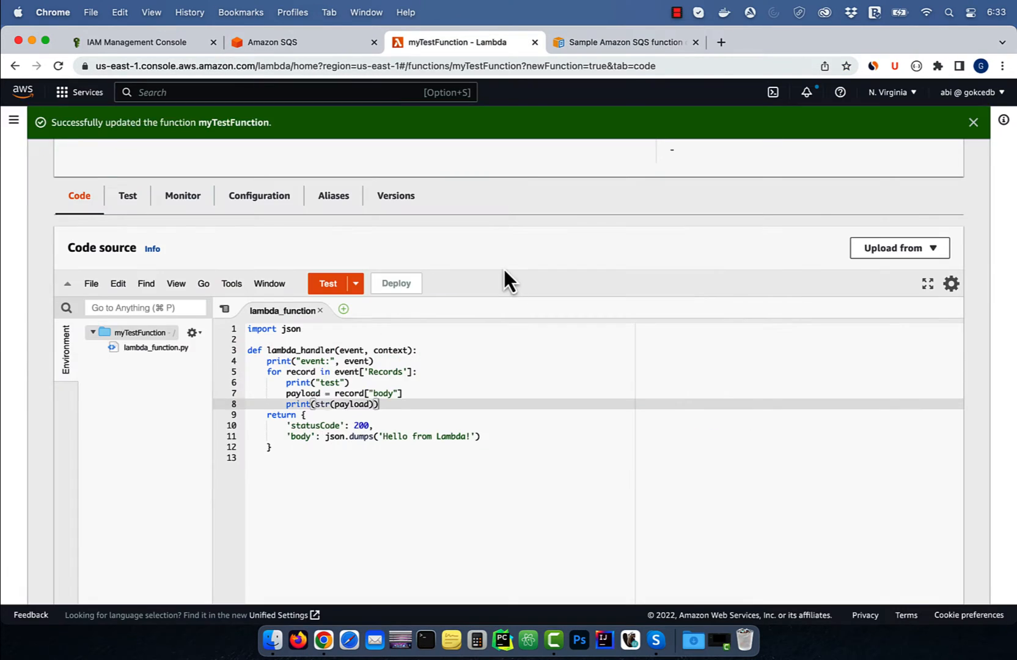
pyautogui.click(258, 196)
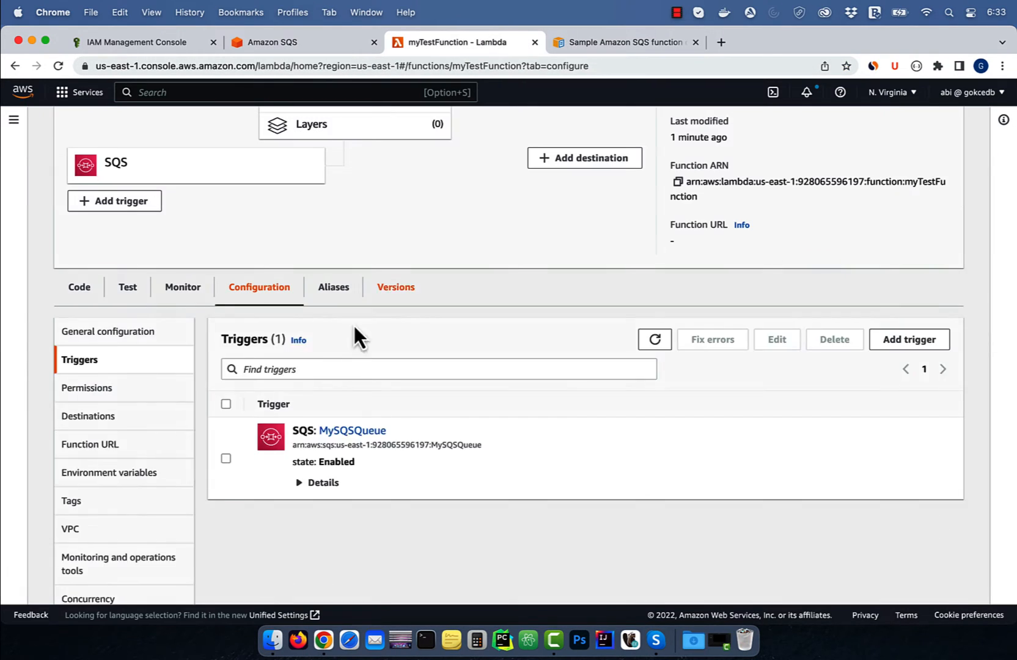
pyautogui.click(136, 42)
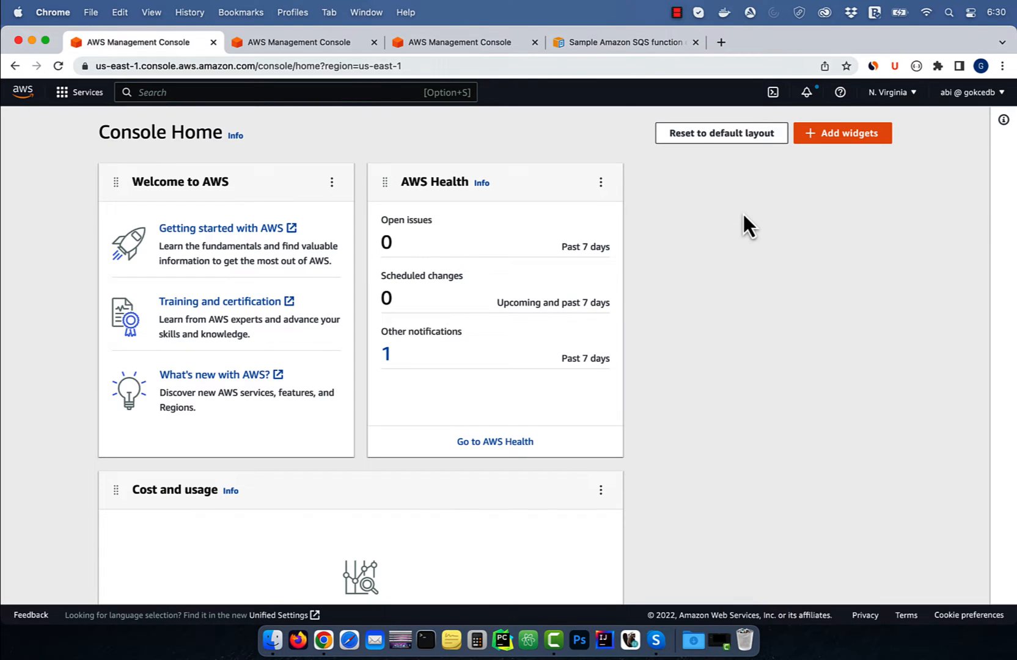
# Step: Start a new IAM role trusted by the AWS Lambda service
pyautogui.write('iam')
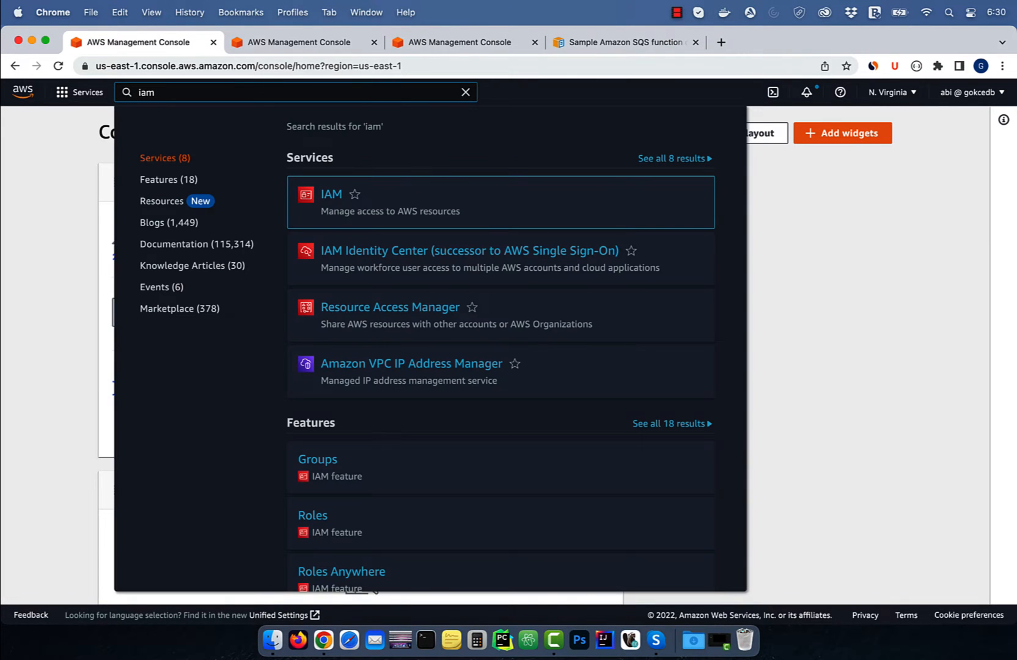
pyautogui.click(383, 253)
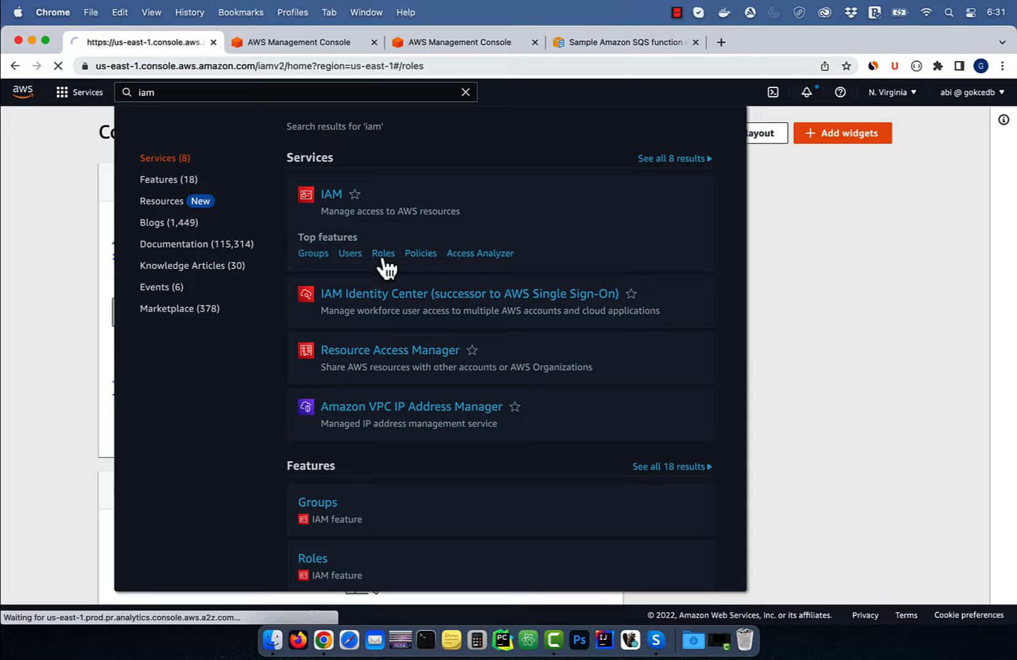
pyautogui.click(383, 253)
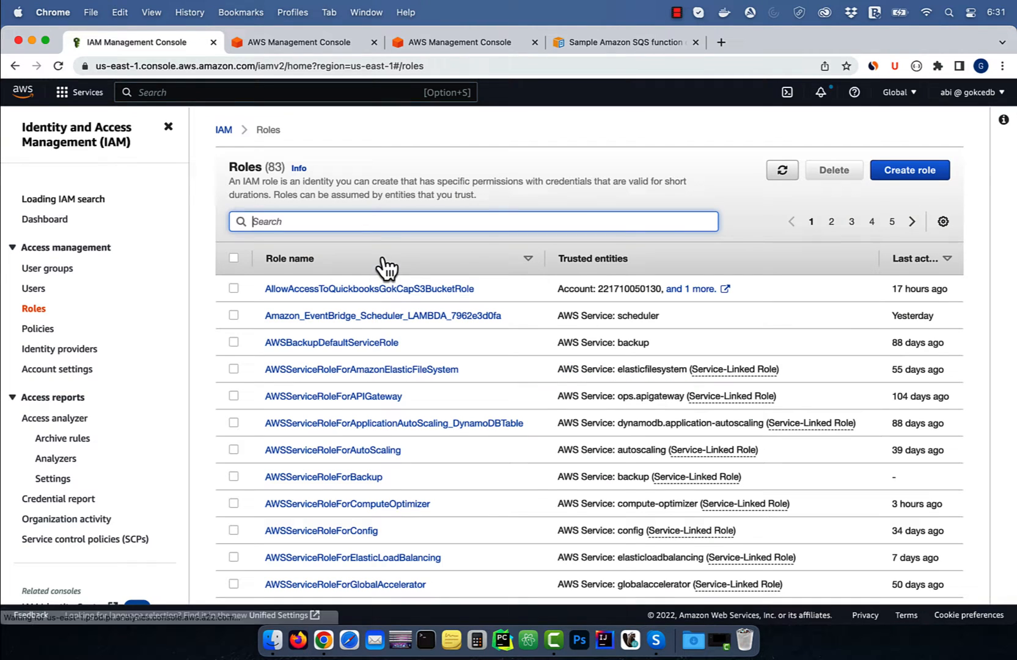
pyautogui.click(908, 169)
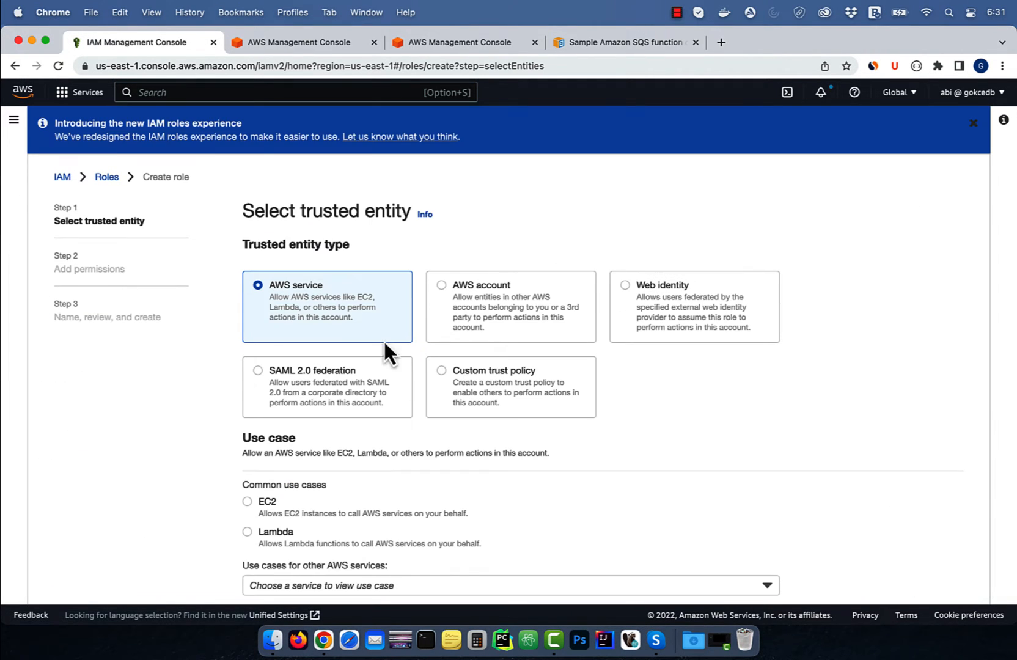
pyautogui.click(972, 122)
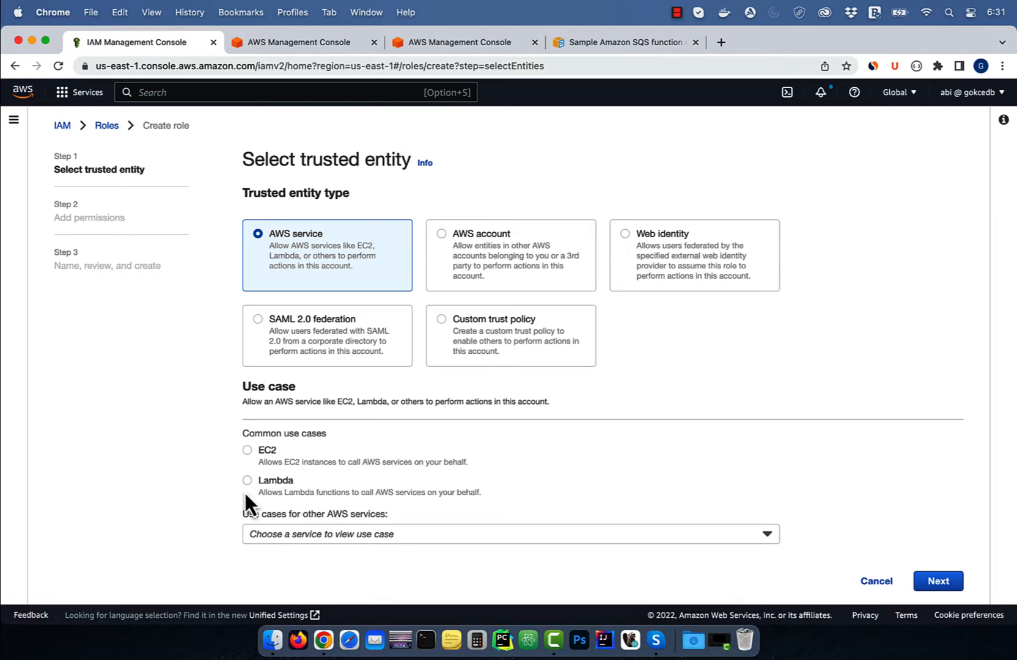
pyautogui.click(247, 480)
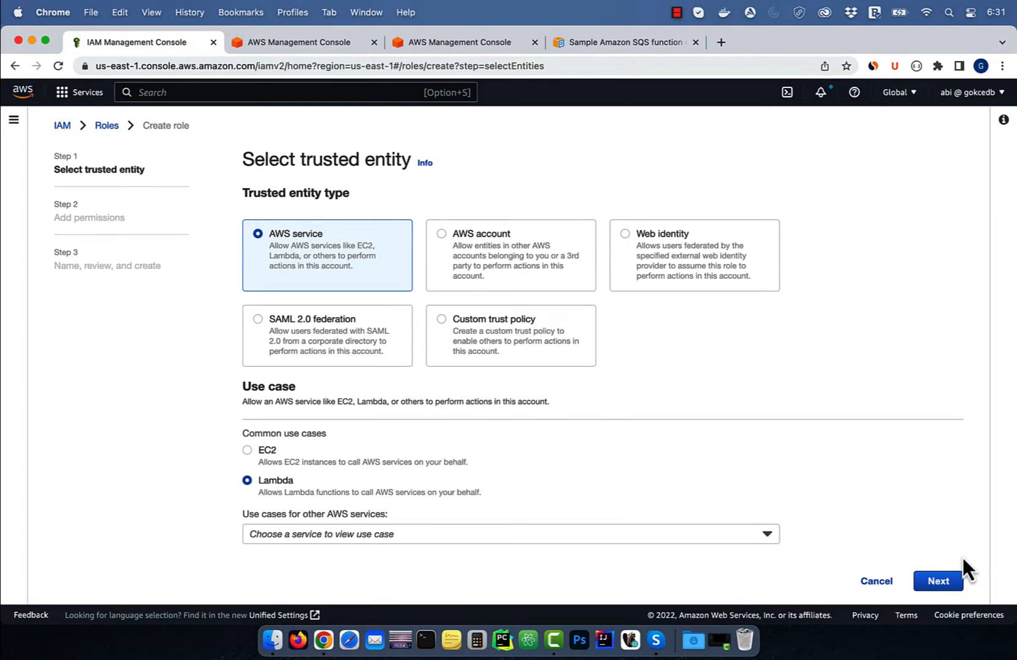
pyautogui.click(938, 580)
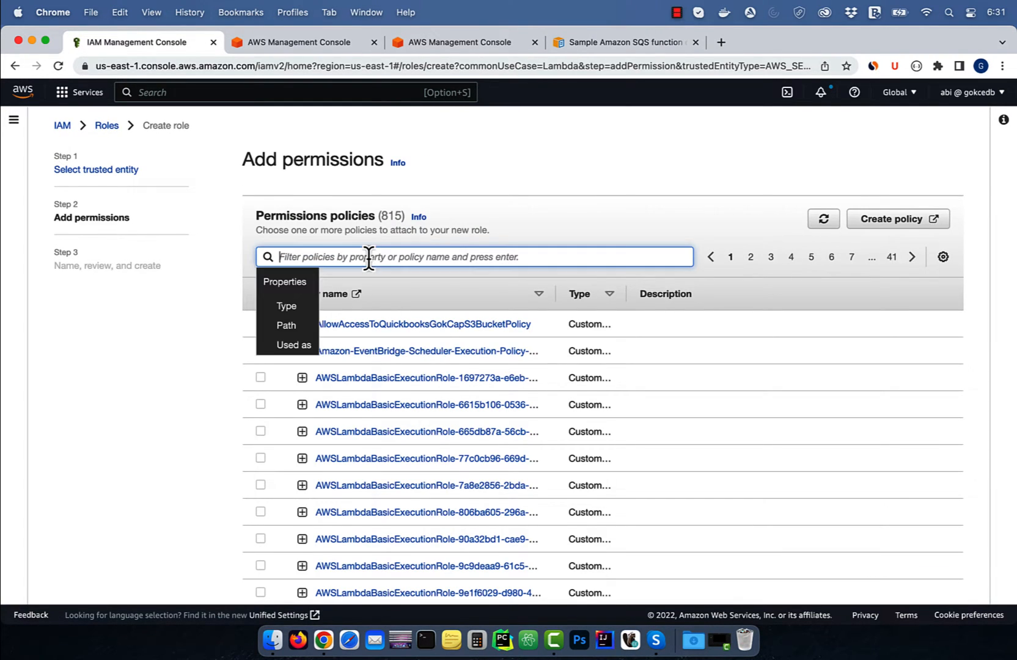
# Step: Attach the AWSLambdaSQSQueueExecutionRole policy, name the role AWSLambdaSQSQueueExecutionRole and create it
pyautogui.write('sqs')
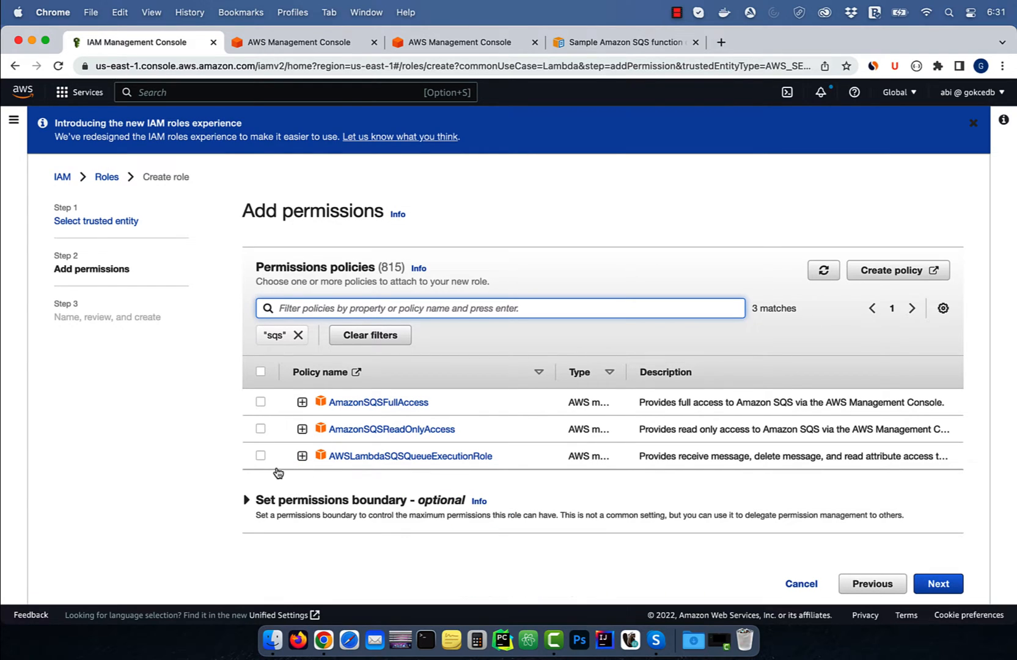
pyautogui.click(260, 455)
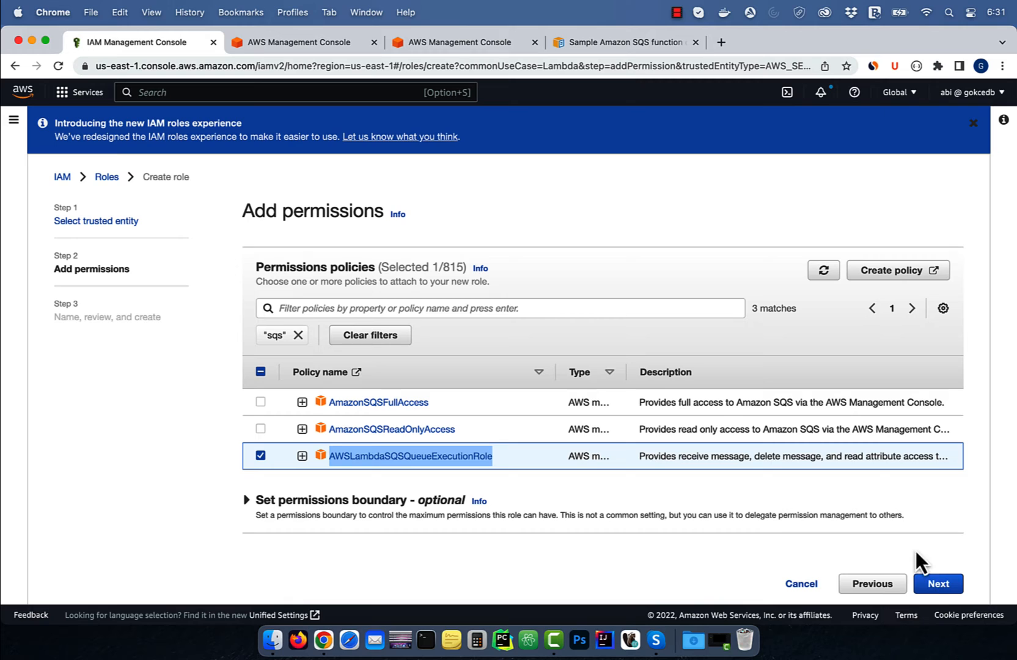
pyautogui.click(937, 583)
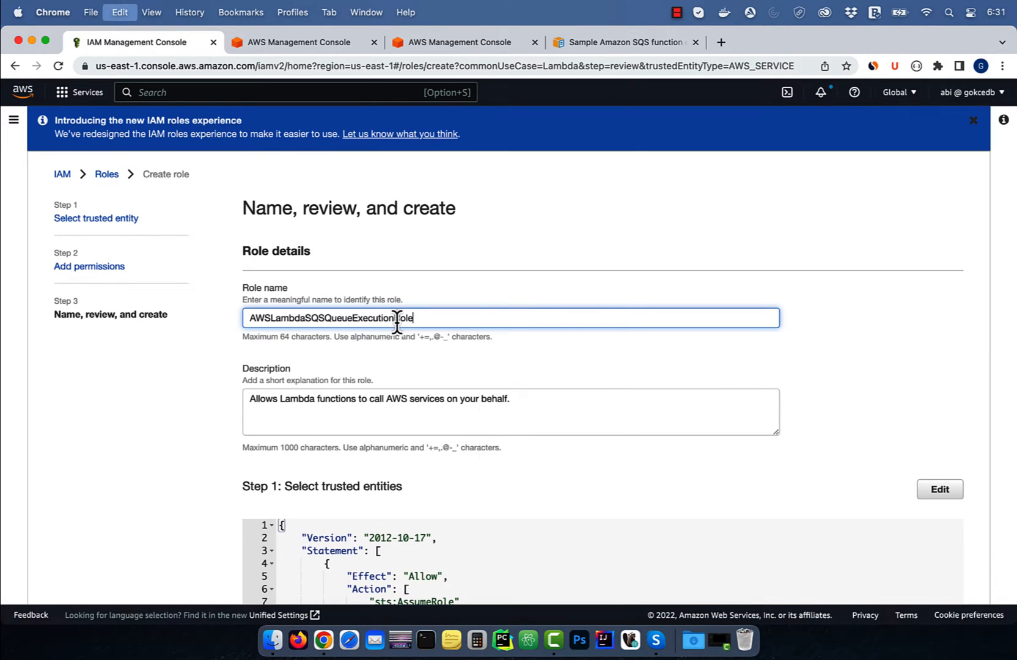
pyautogui.scroll(-3)
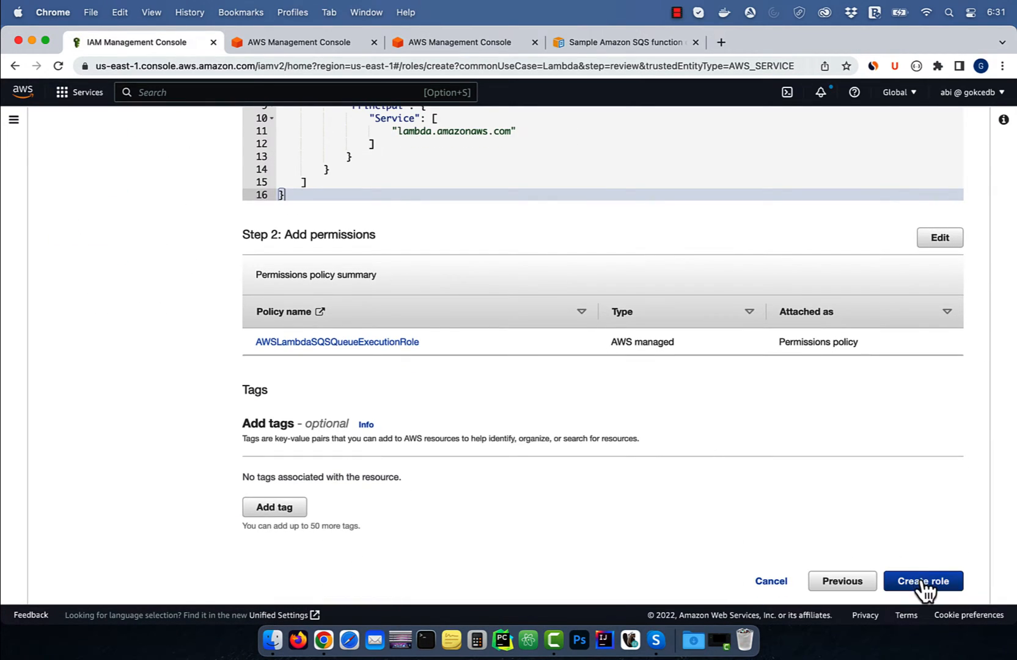
pyautogui.click(924, 580)
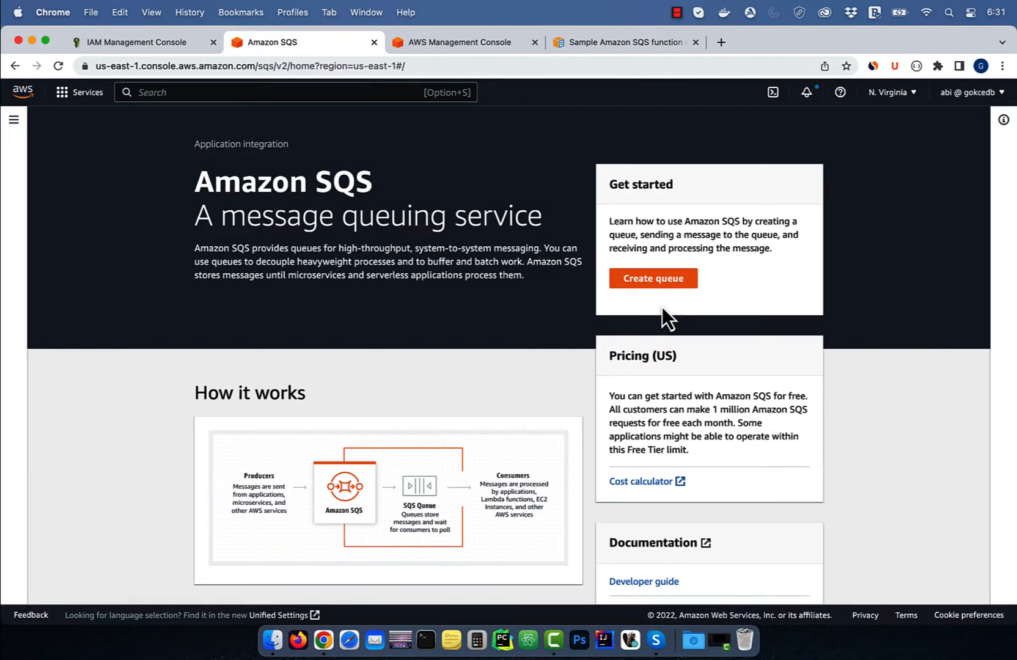
# Step: Create a standard queue named MySQSQueue, then head to the Lambda service
pyautogui.click(653, 278)
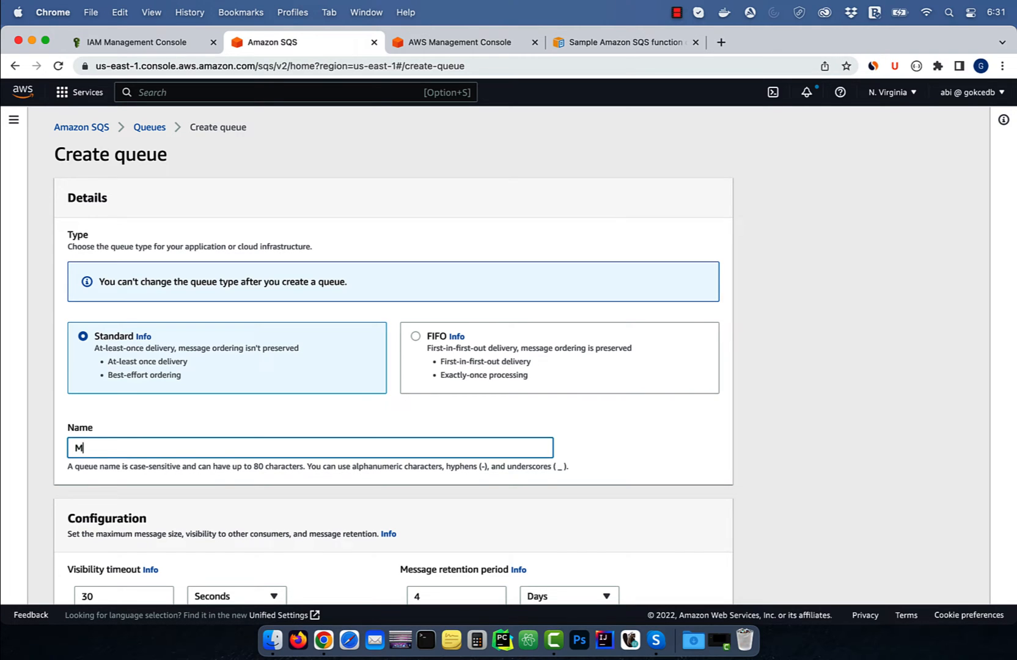
pyautogui.write('ySQSQue')
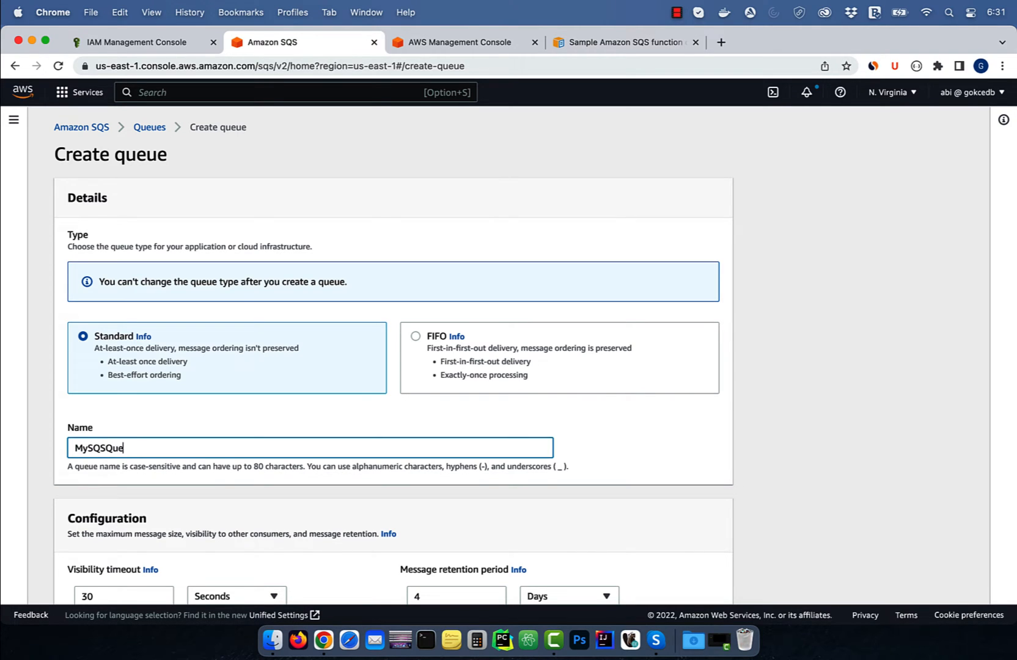
pyautogui.scroll(-3)
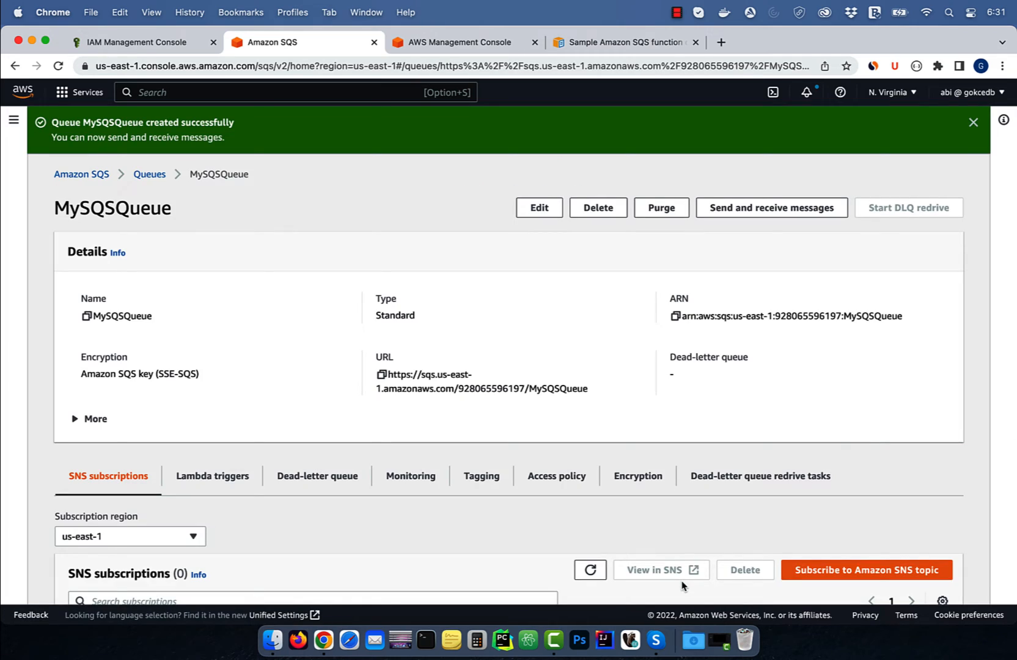
pyautogui.write('lambda')
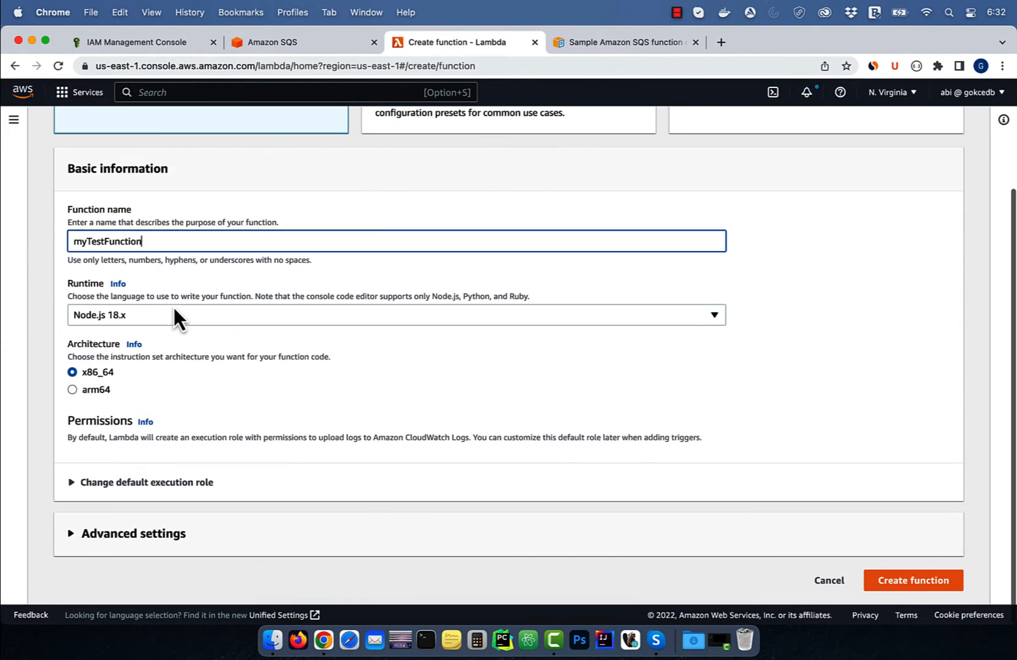
# Step: Create myTestFunction with Python 3.9 runtime under the AWSLambdaSQSQueueExecutionRole role
pyautogui.click(396, 316)
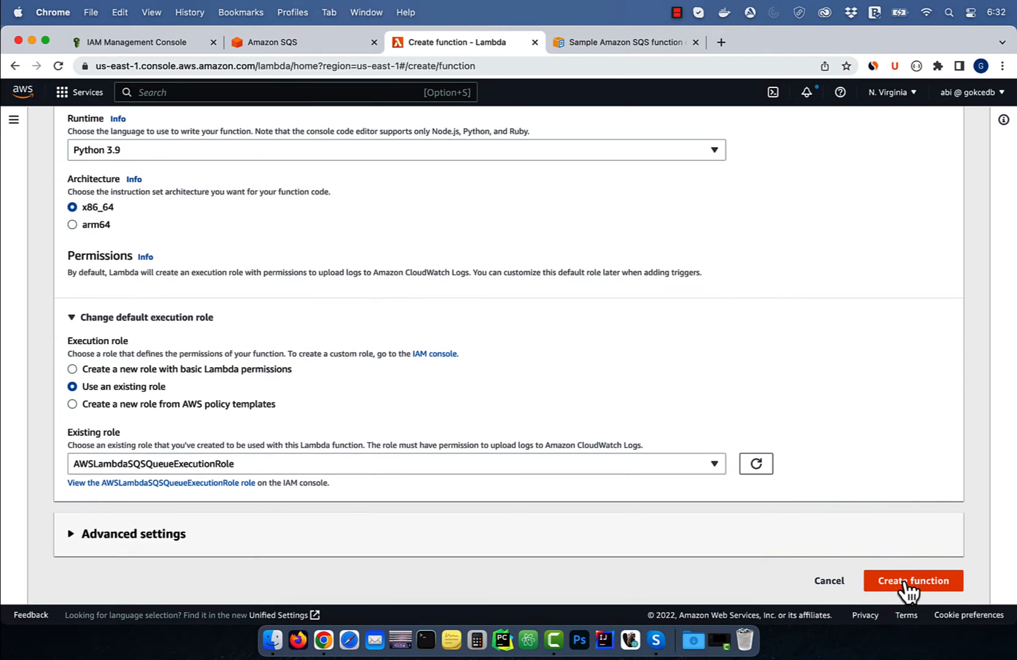
pyautogui.click(913, 580)
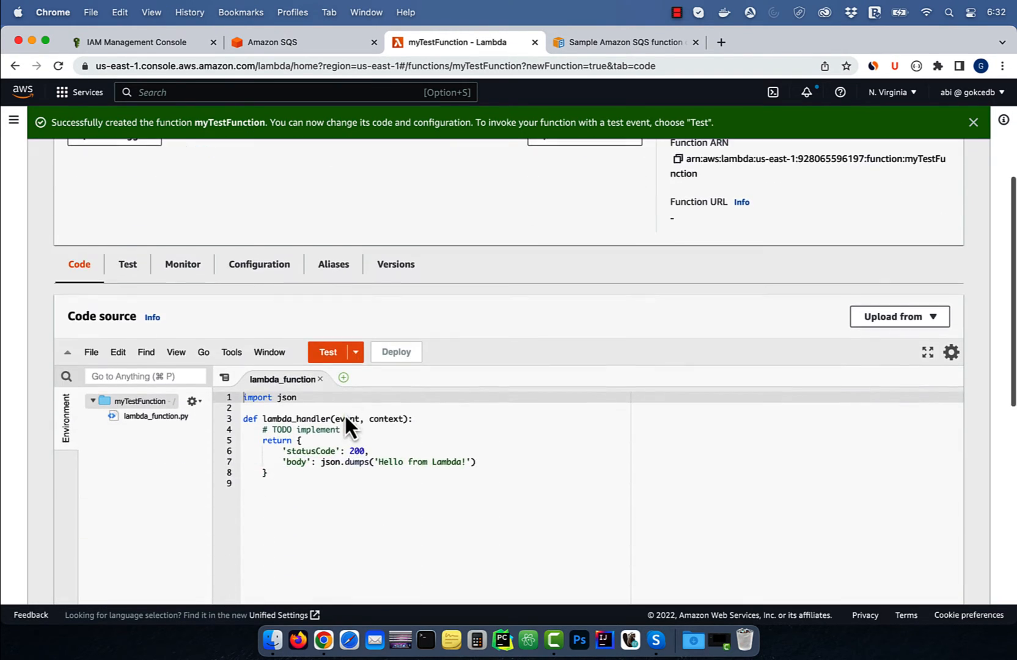
# Step: Add print("event:", event) and the sample record-body loop to lambda_function.py and deploy
pyautogui.write('prin')
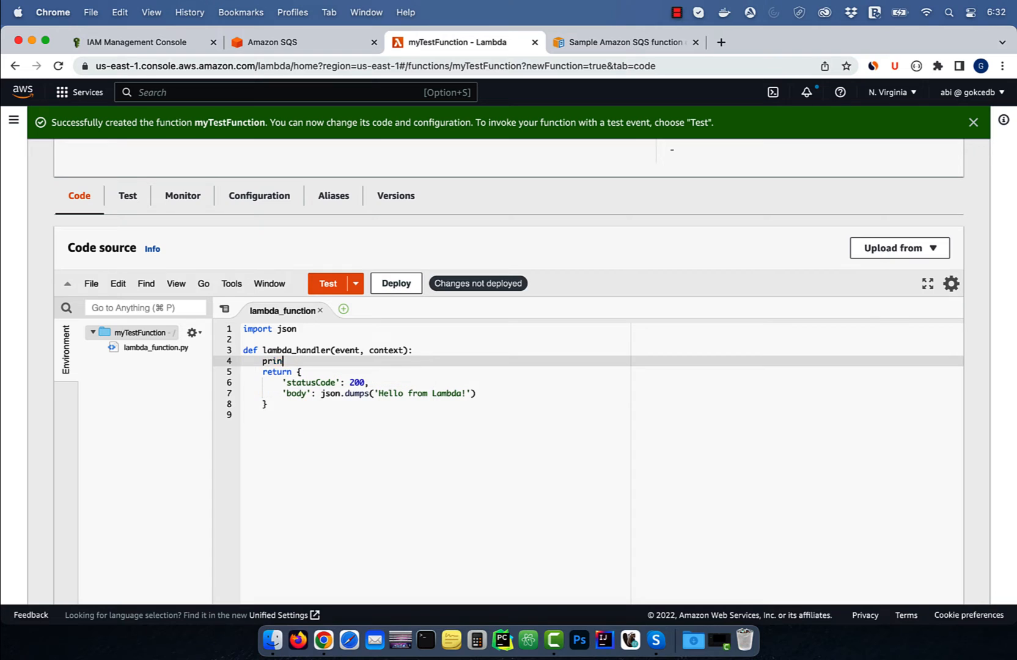
pyautogui.write('t("event:", event)')
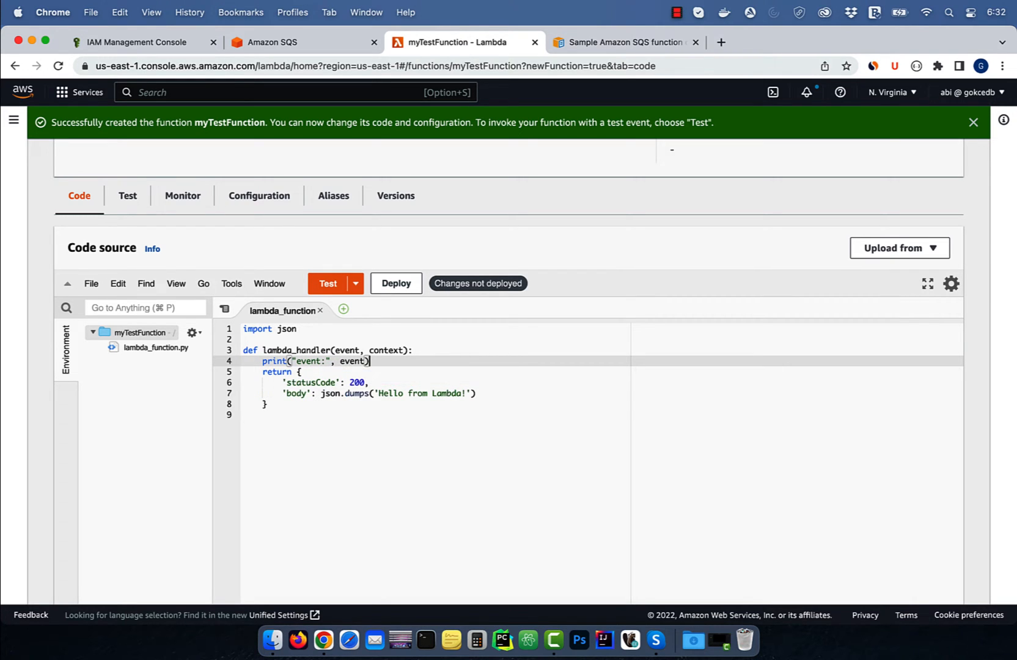
pyautogui.click(623, 42)
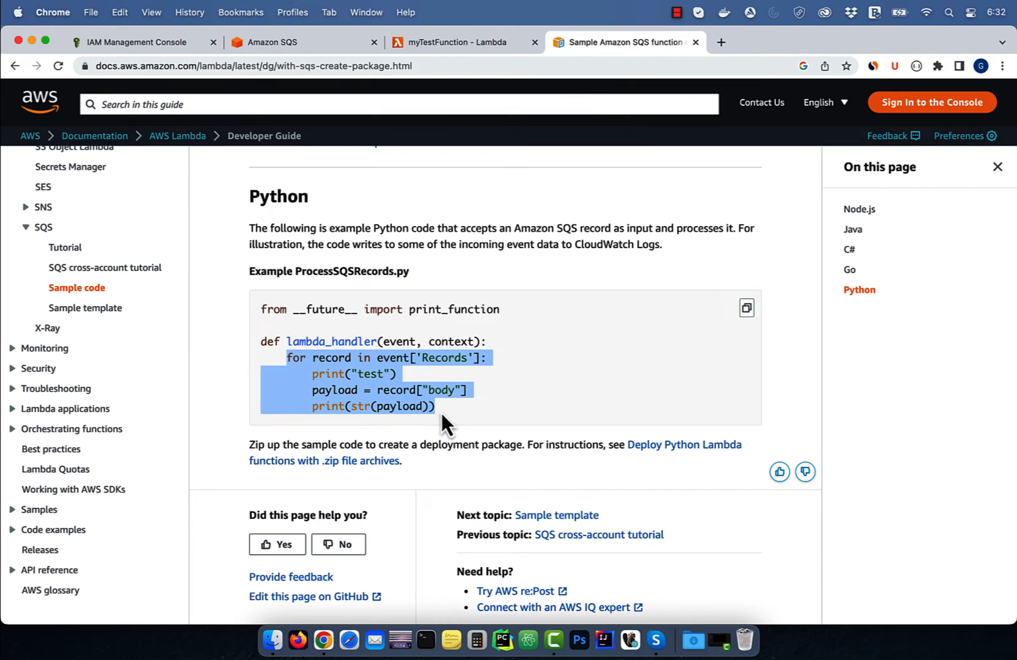
pyautogui.click(457, 41)
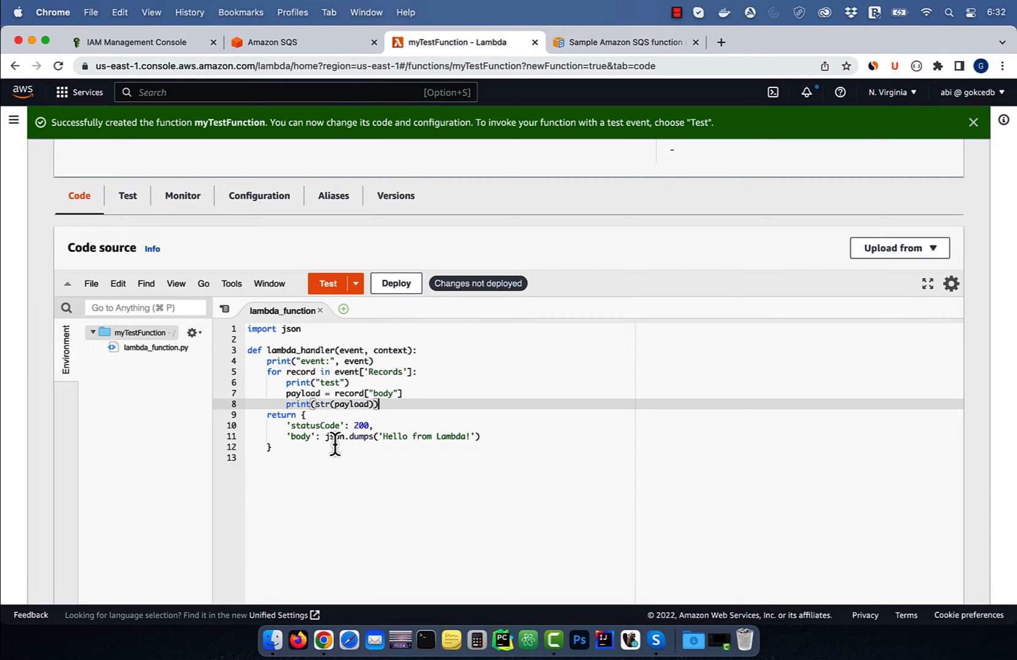
pyautogui.click(395, 284)
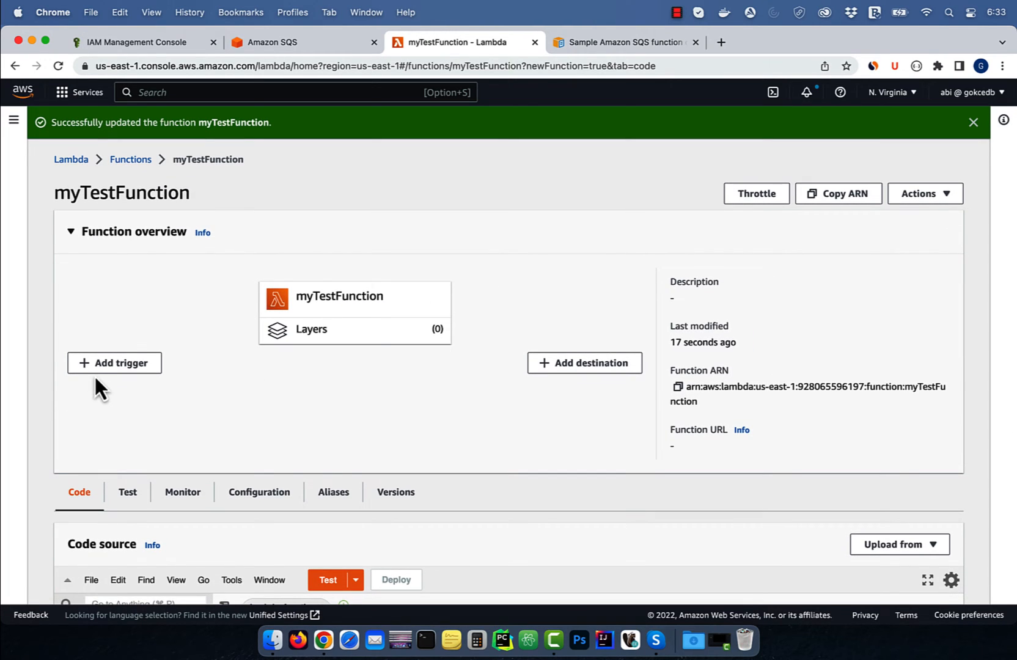
# Step: Add an SQS trigger from MySQSQueue to myTestFunction and refresh the triggers list
pyautogui.click(114, 363)
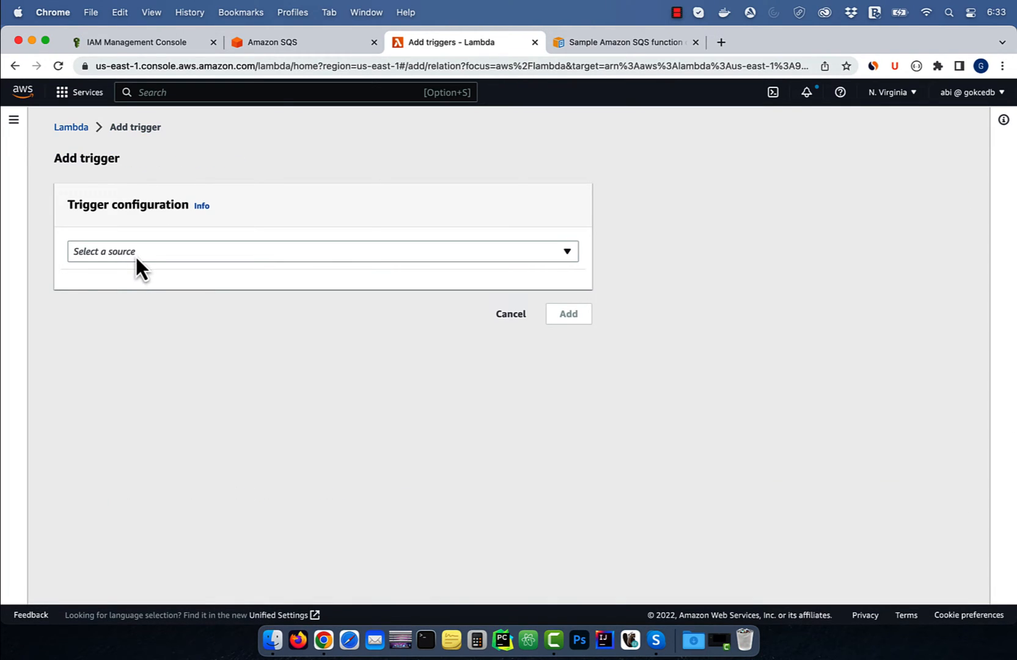
pyautogui.write('sqs')
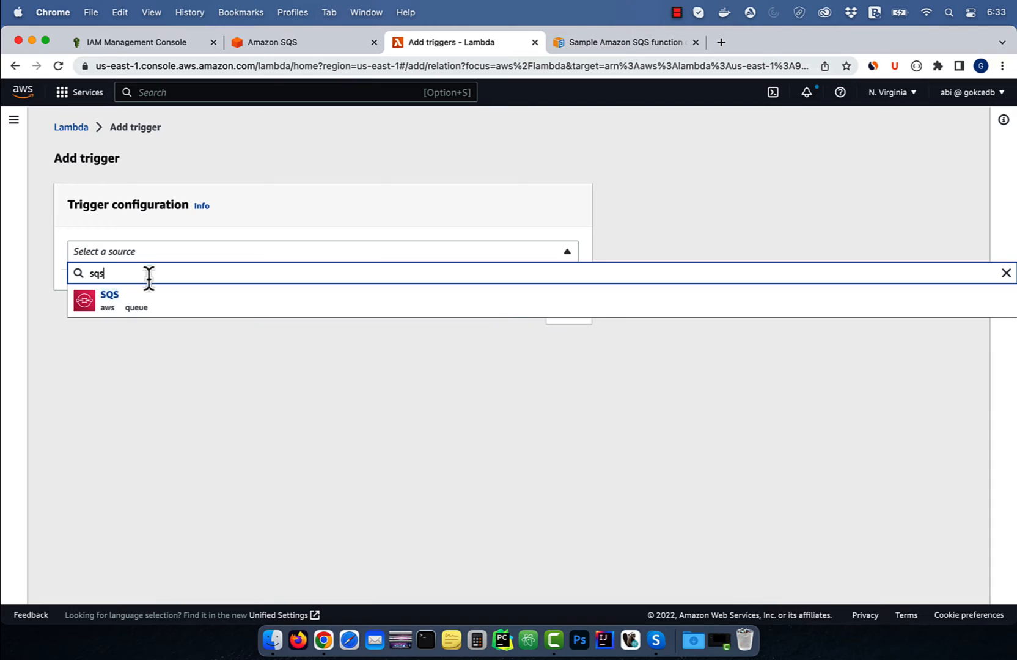
pyautogui.click(109, 300)
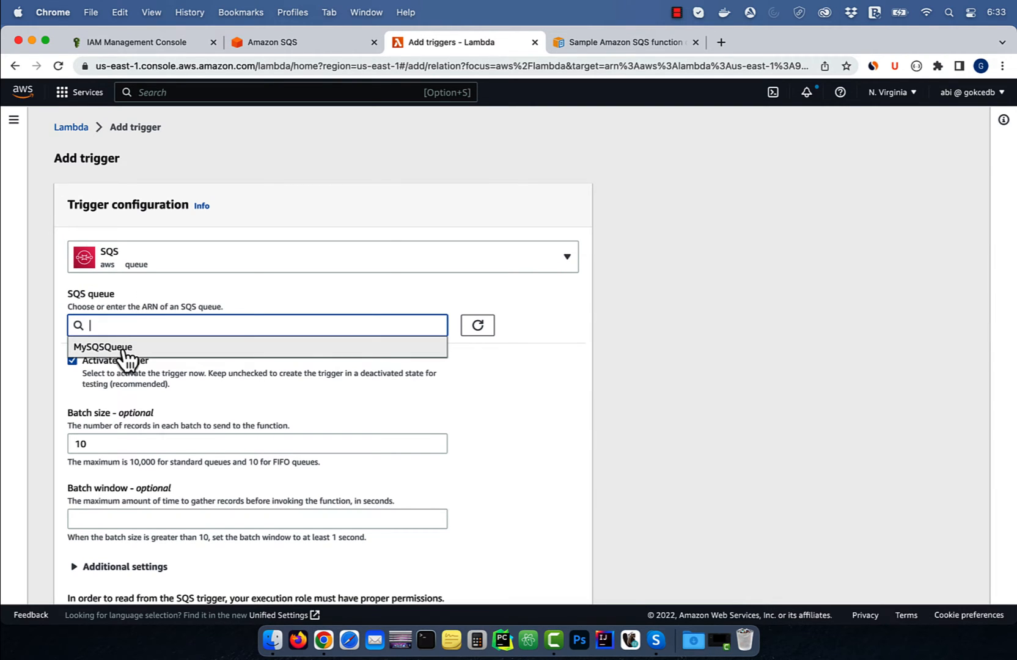
pyautogui.click(102, 347)
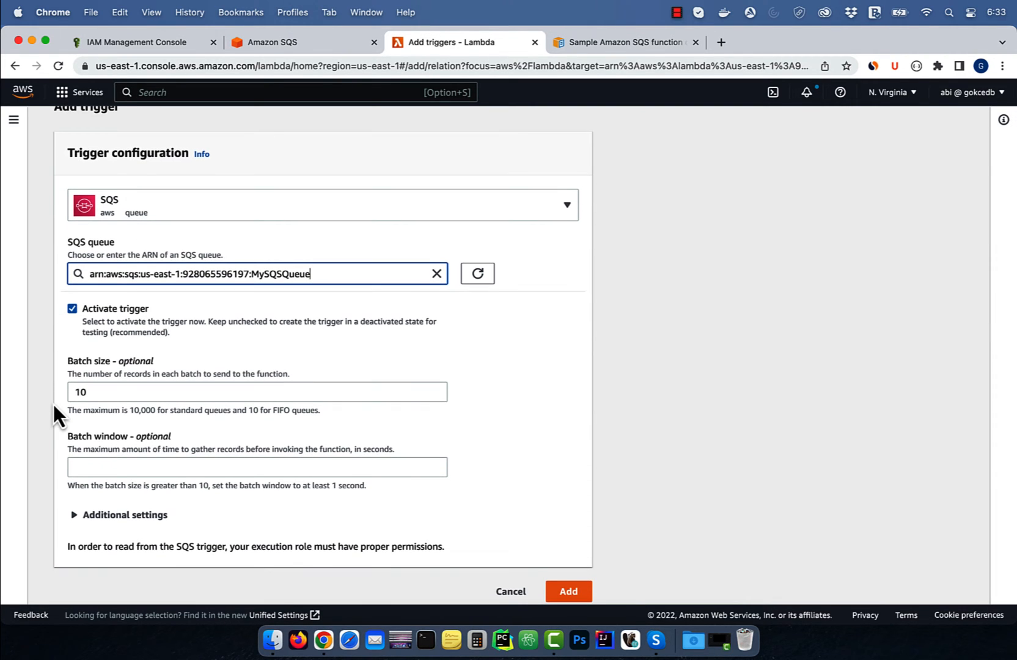
pyautogui.click(566, 580)
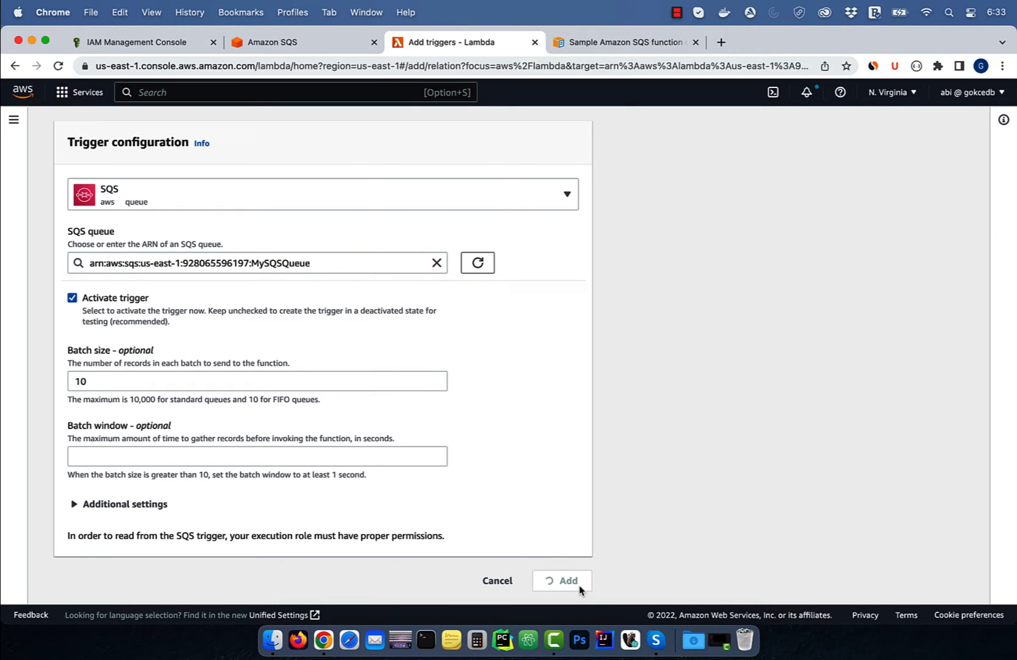
pyautogui.click(563, 580)
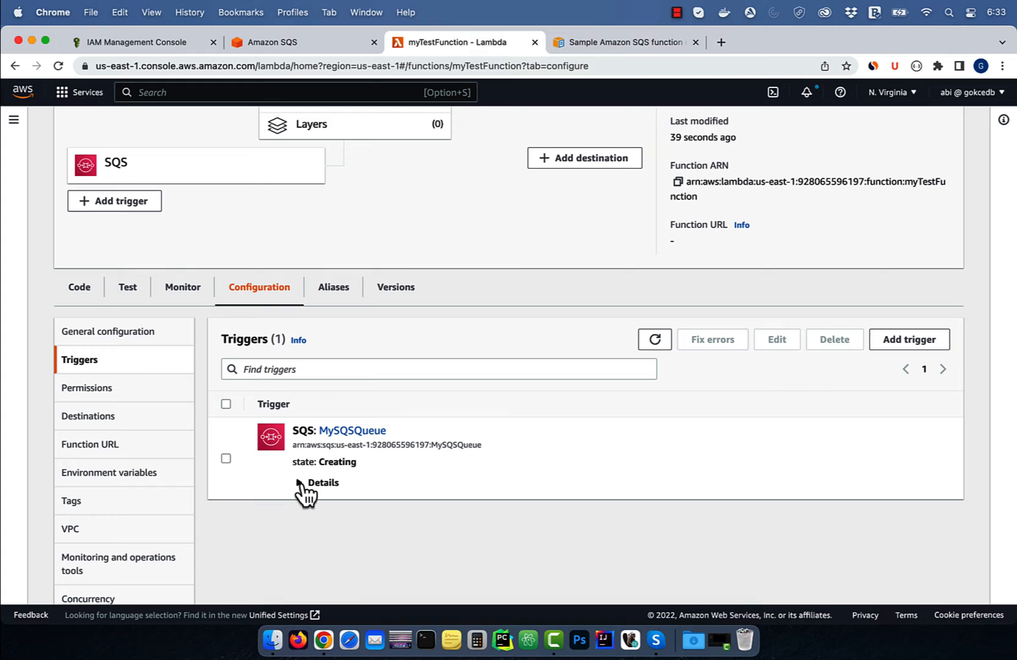
pyautogui.click(654, 338)
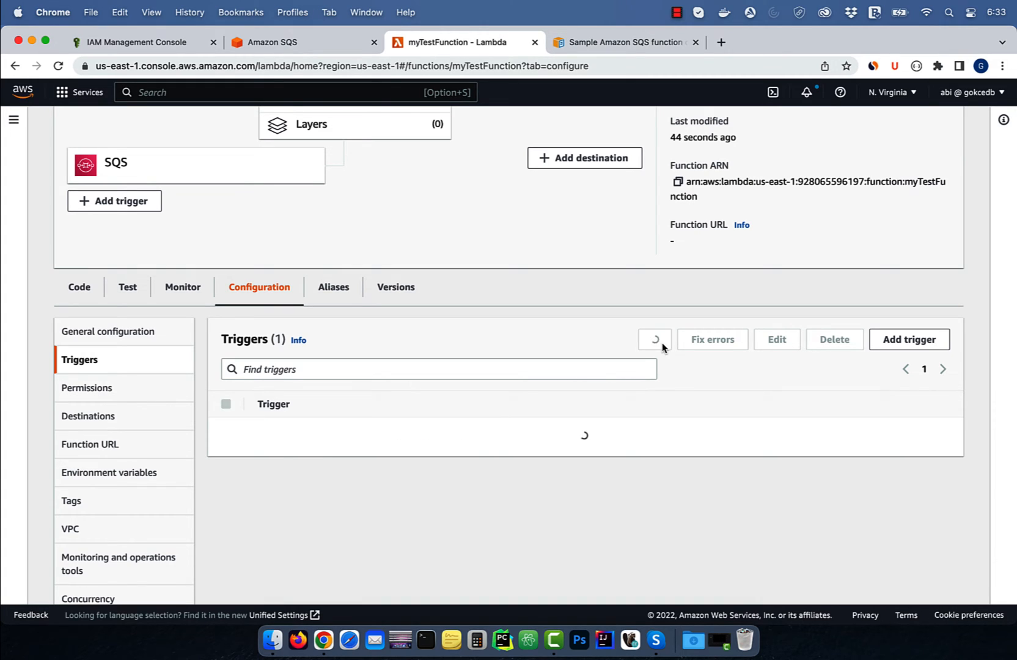
# Step: Send the message body "this is a test message" to MySQSQueue
pyautogui.click(653, 338)
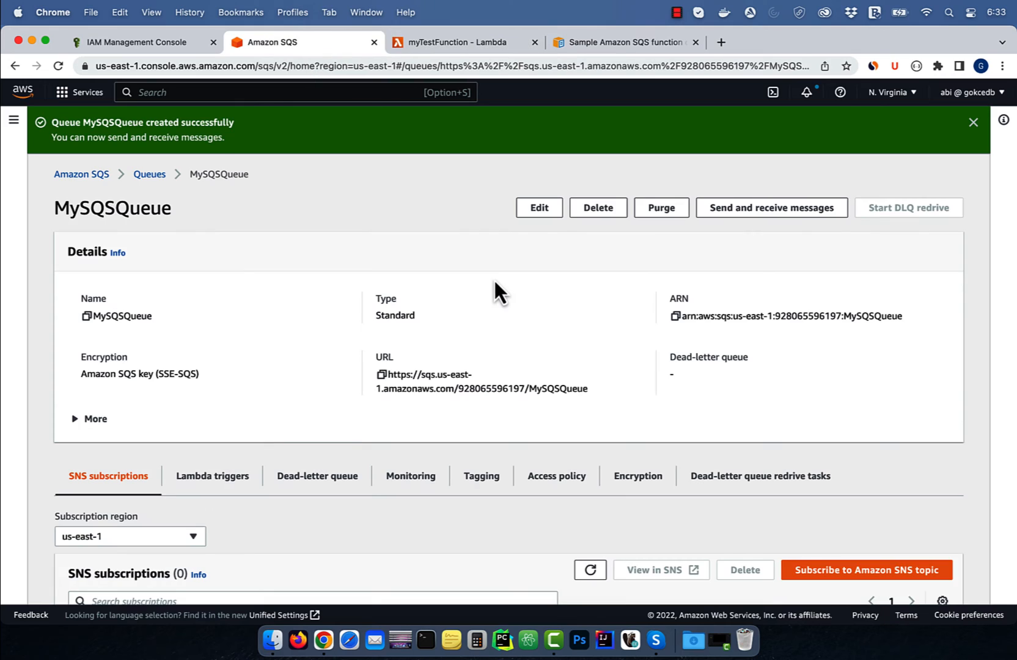
pyautogui.click(770, 208)
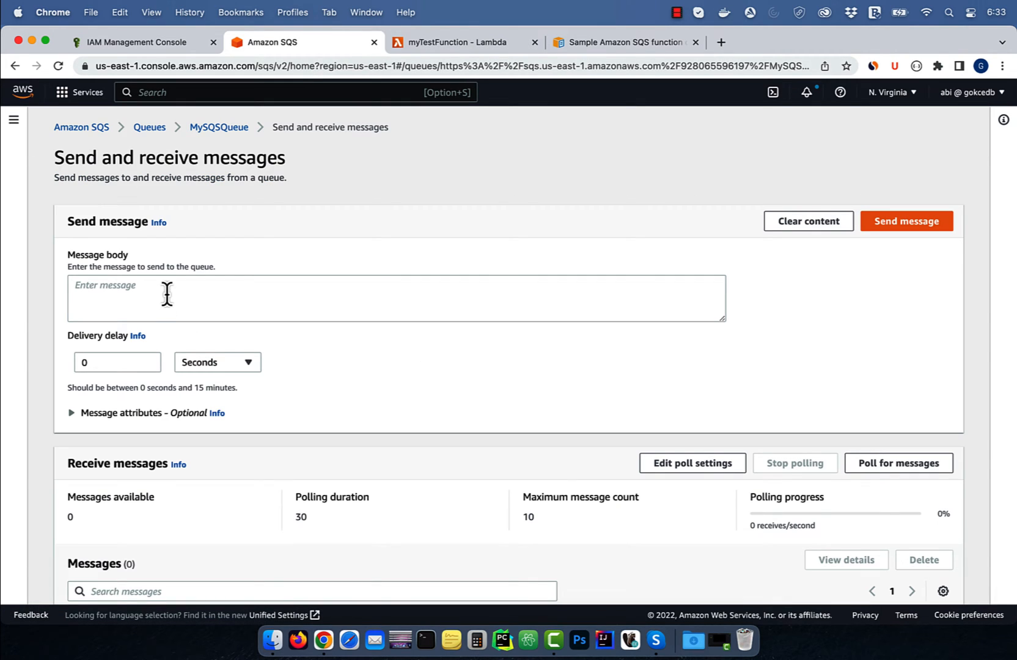
pyautogui.write('this is a')
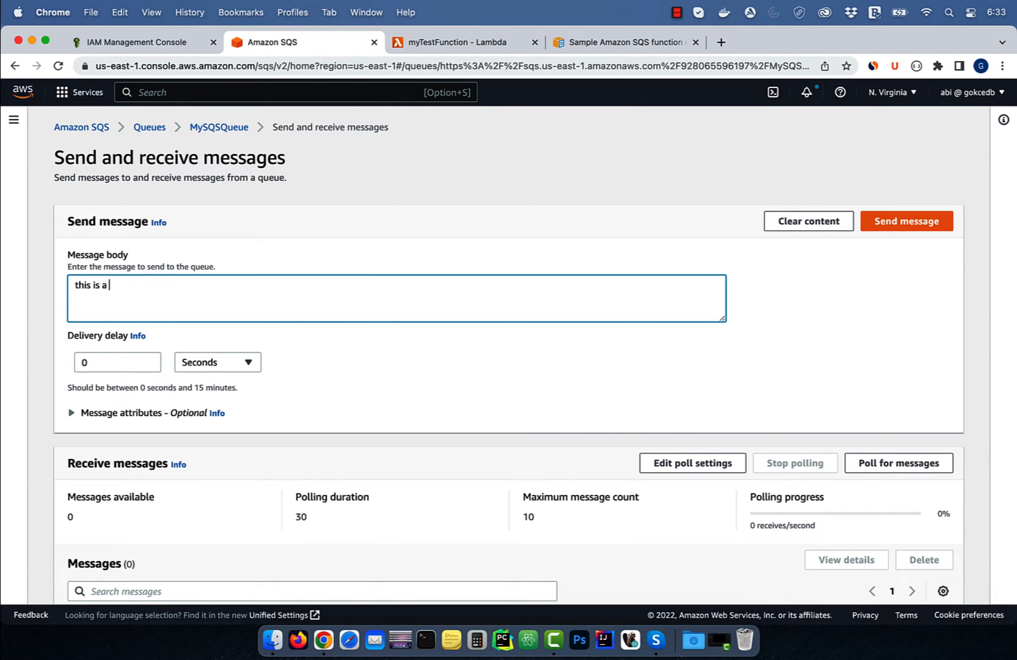
pyautogui.write('test message')
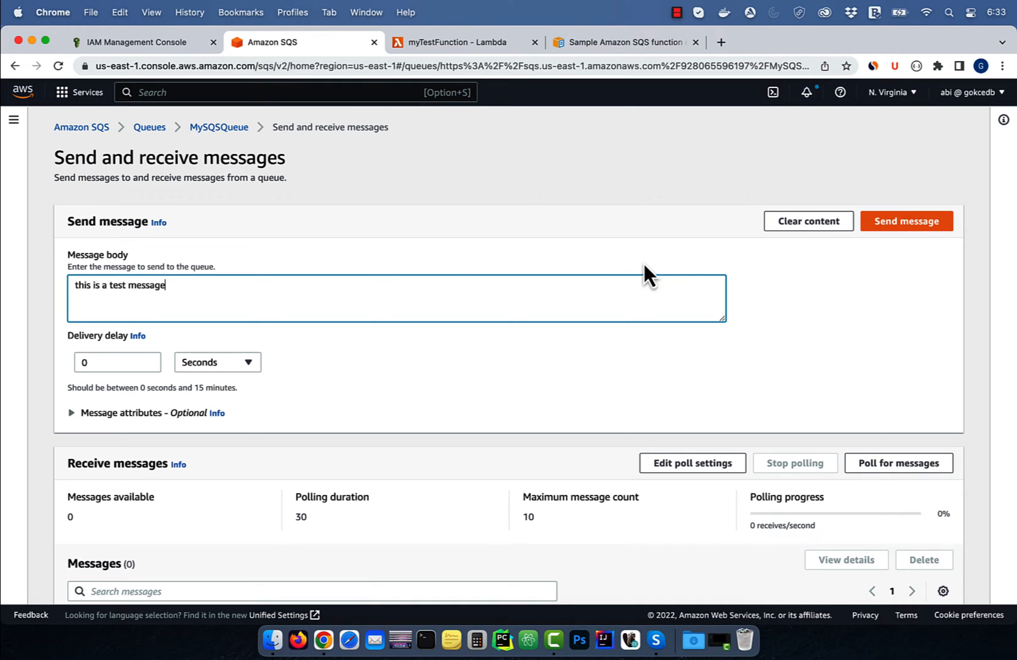
pyautogui.click(904, 221)
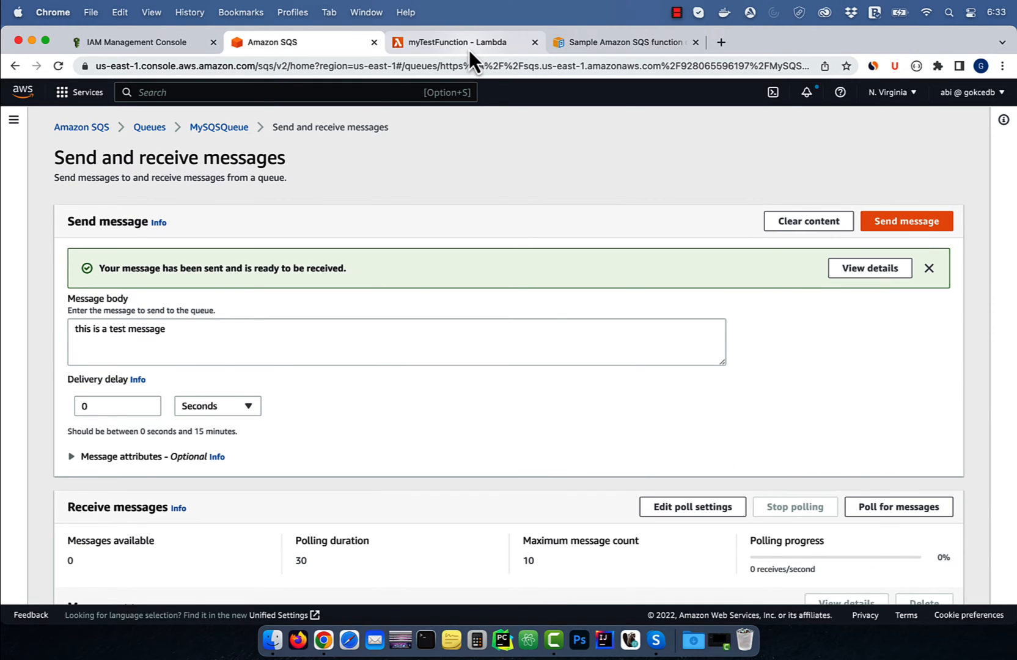
# Step: Open myTestFunction's latest CloudWatch log stream from the Monitor logs
pyautogui.click(459, 41)
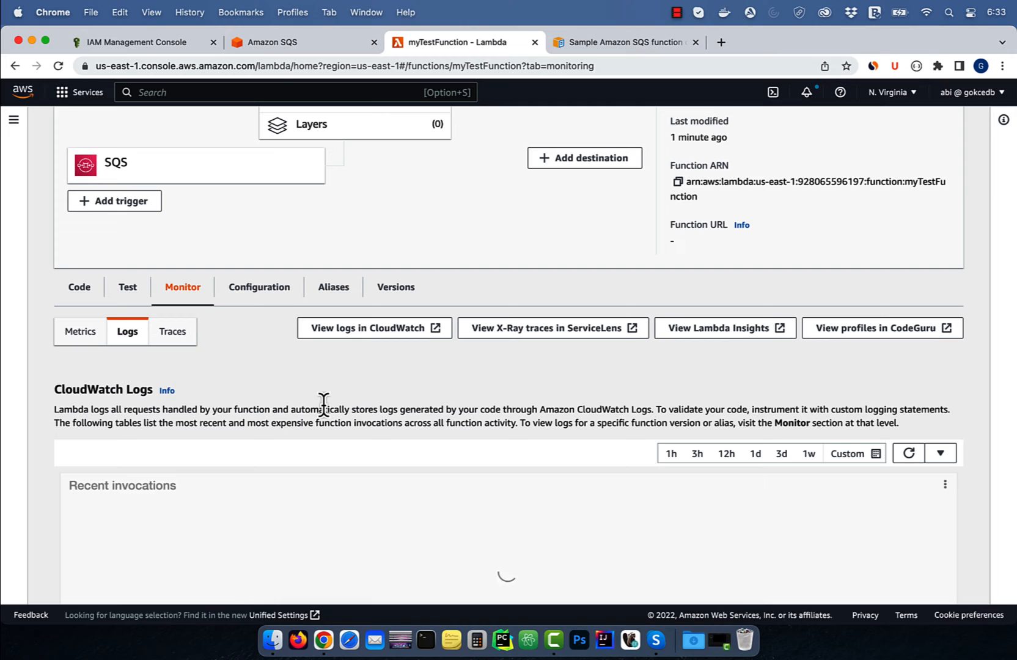
pyautogui.moveTo(366, 328)
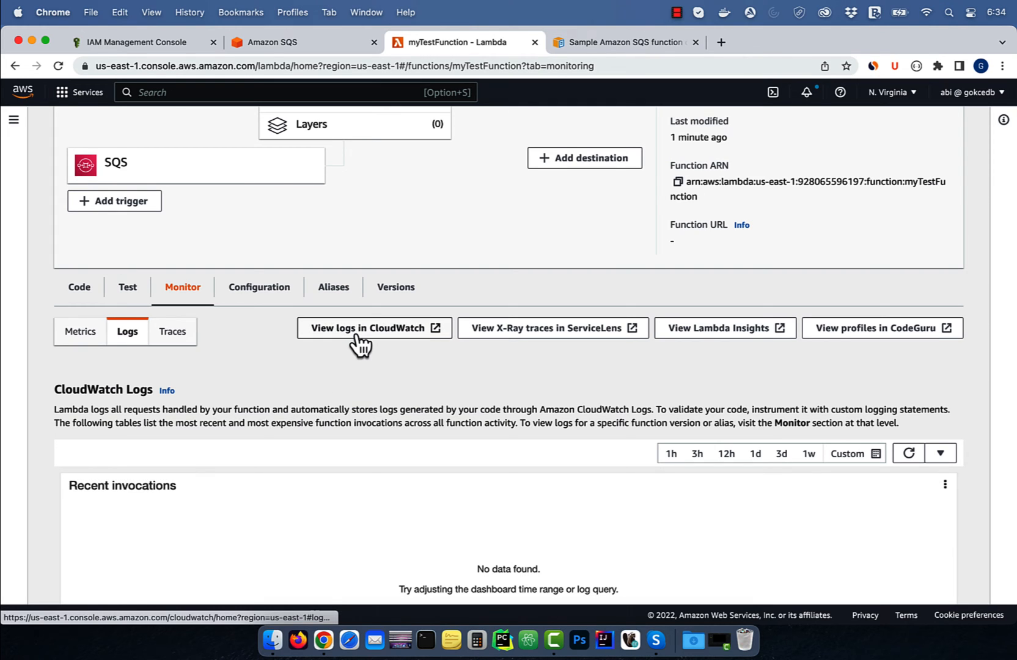
pyautogui.click(373, 327)
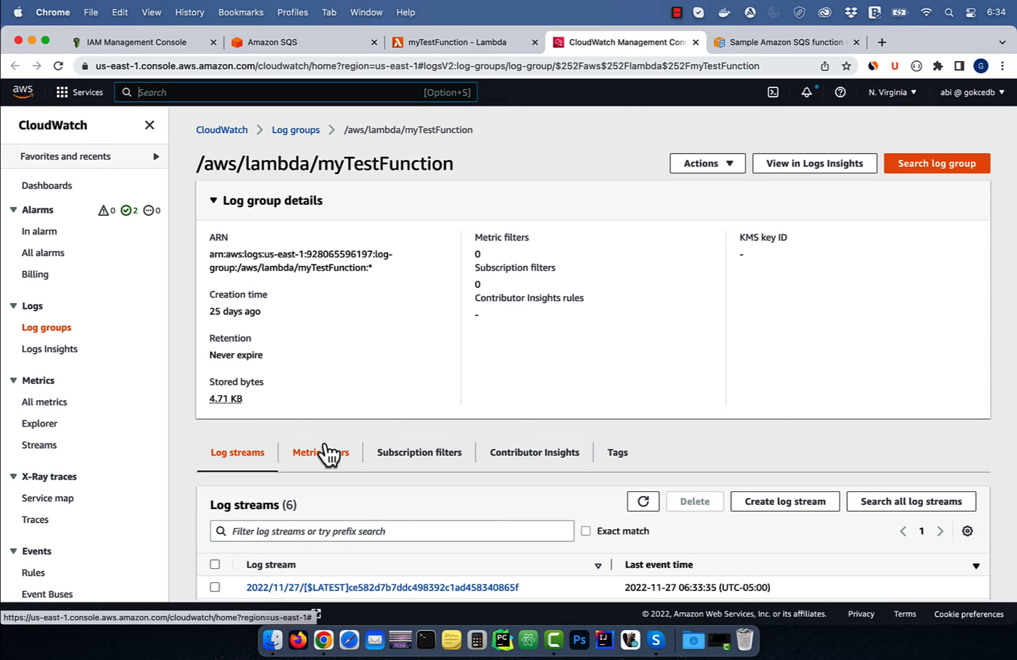
pyautogui.click(382, 587)
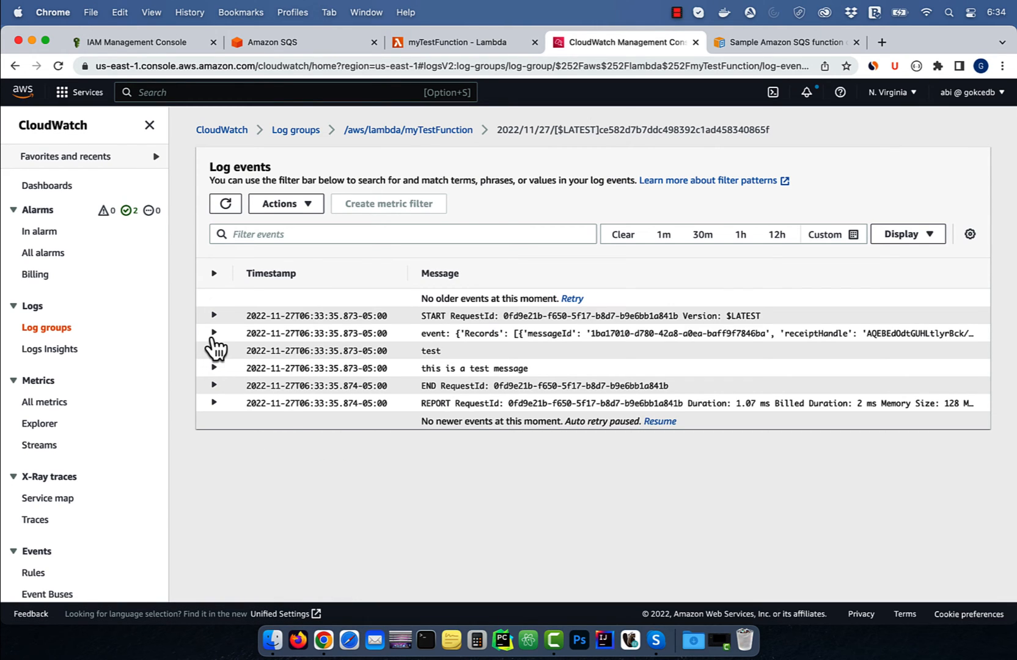
# Step: Expand the logged SQS event and the printed body "this is a test message"
pyautogui.click(214, 333)
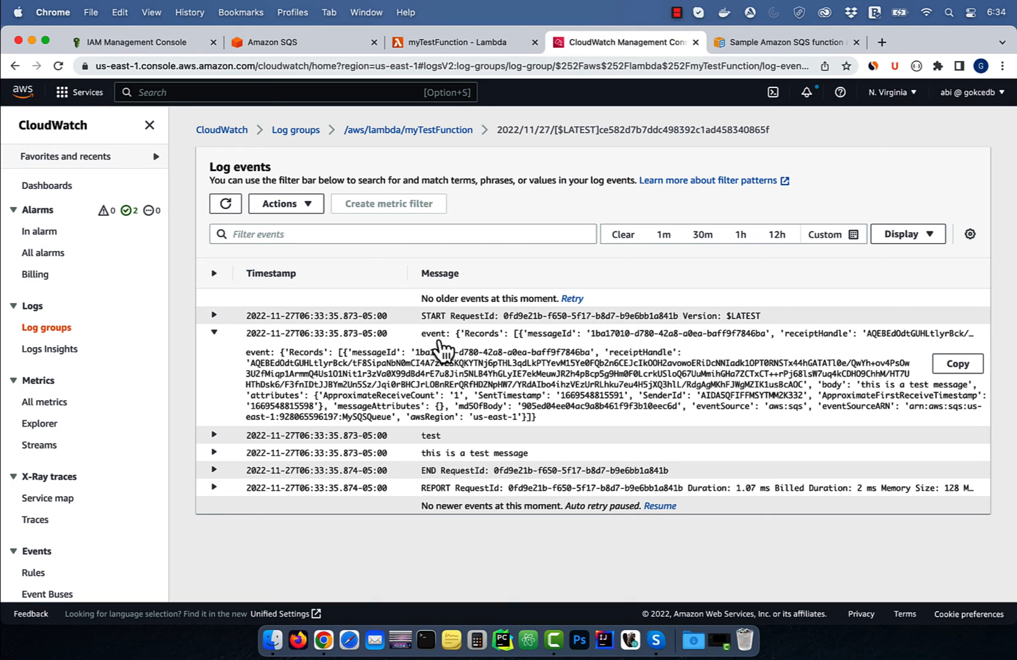
pyautogui.moveTo(308, 367)
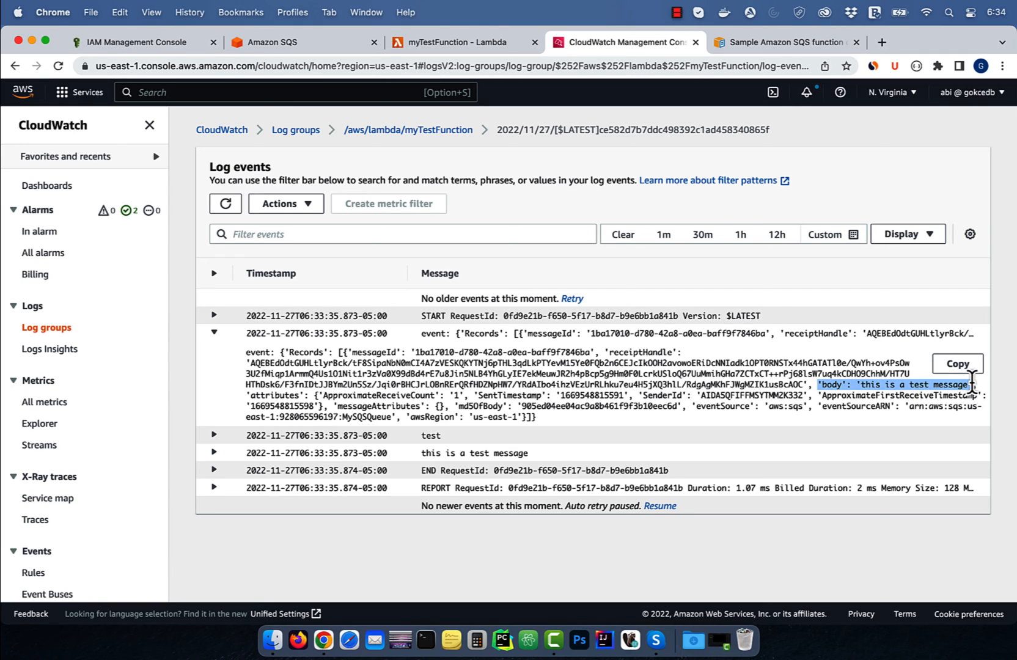
pyautogui.click(214, 453)
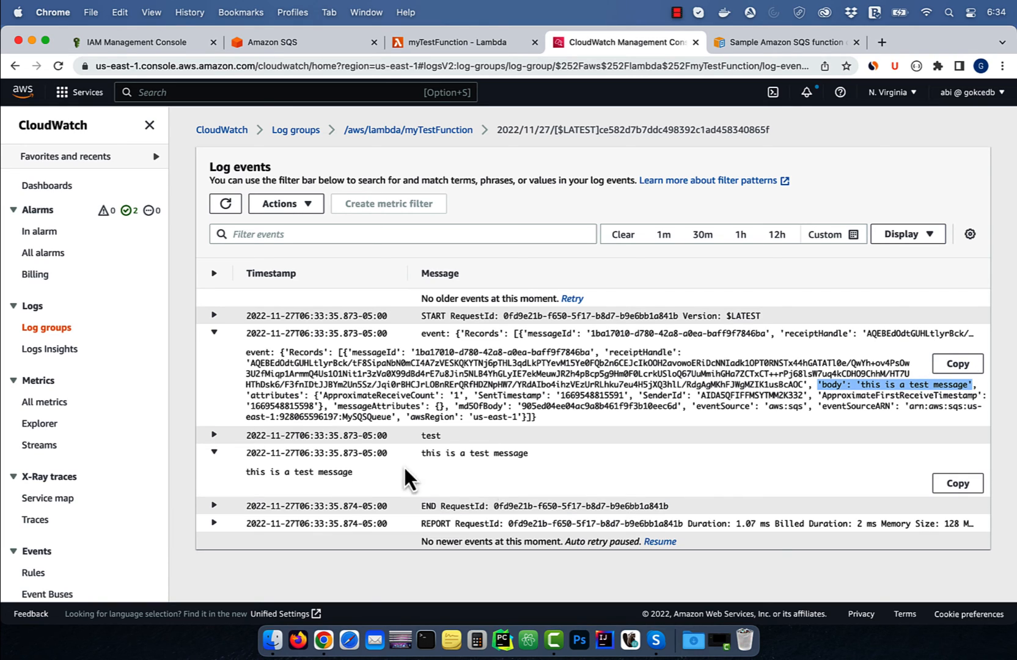
pyautogui.doubleClick(298, 472)
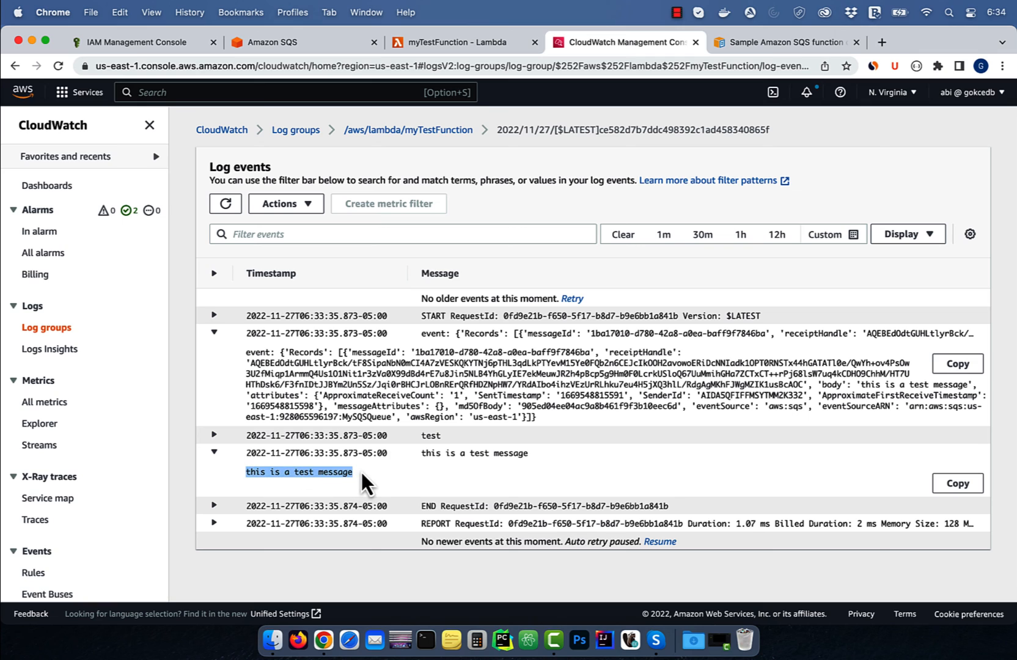